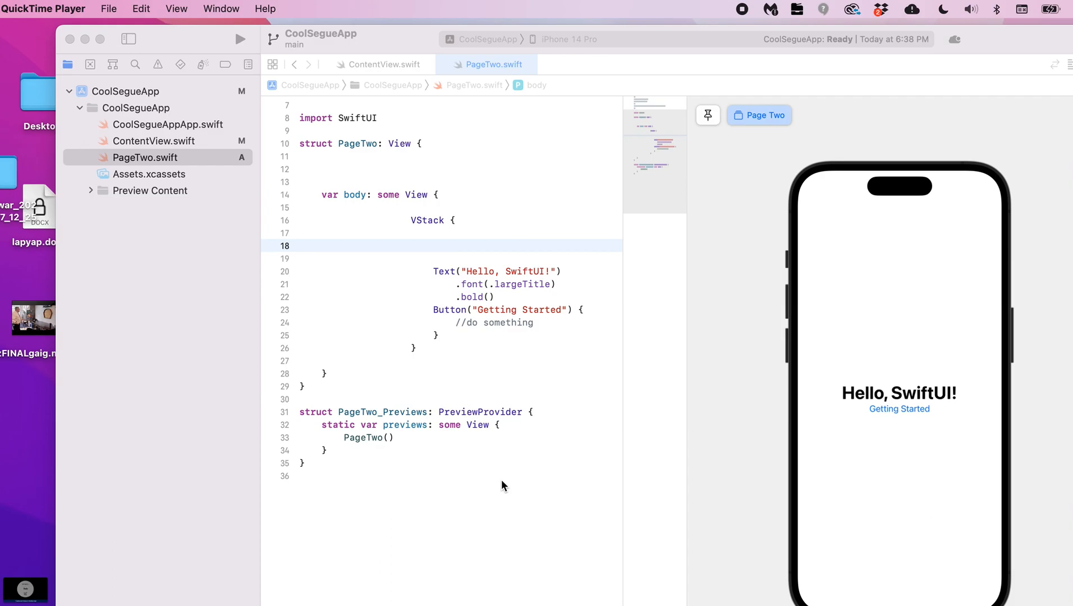
mouse_move(745, 496)
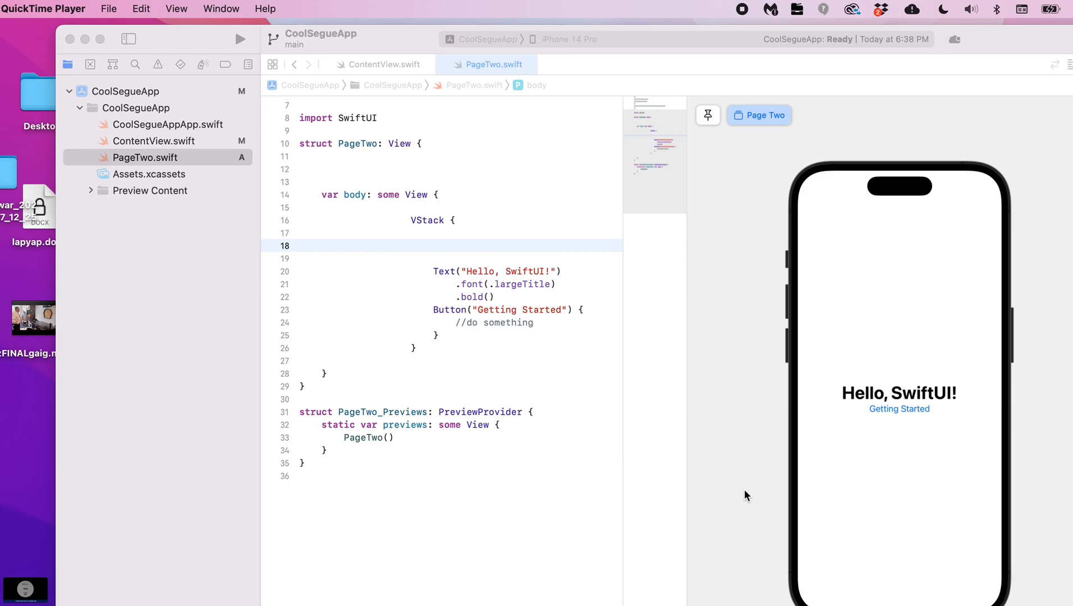
mouse_move(821, 487)
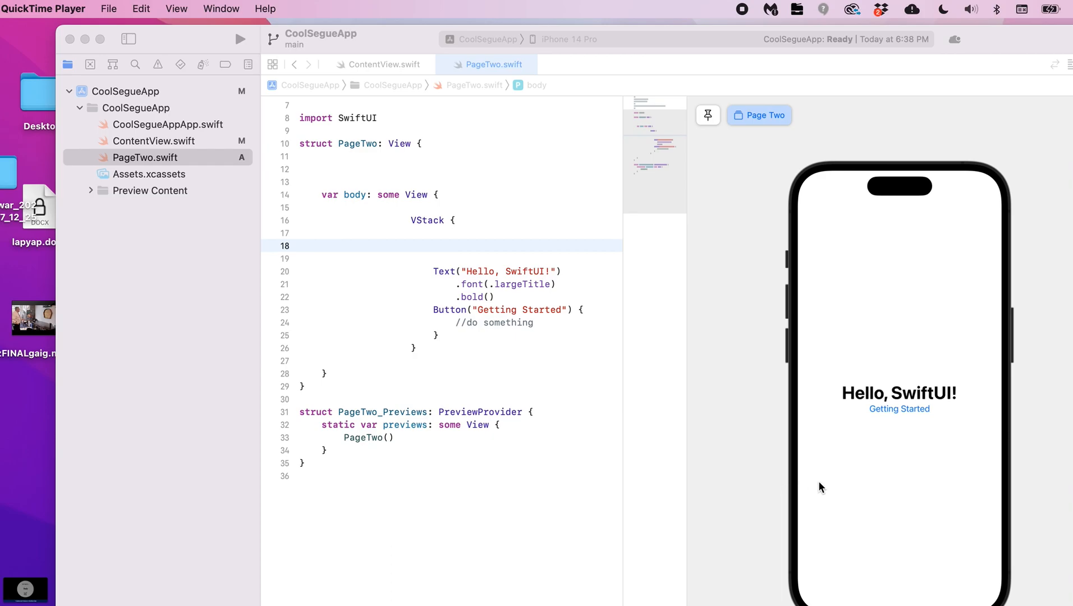
mouse_move(808, 449)
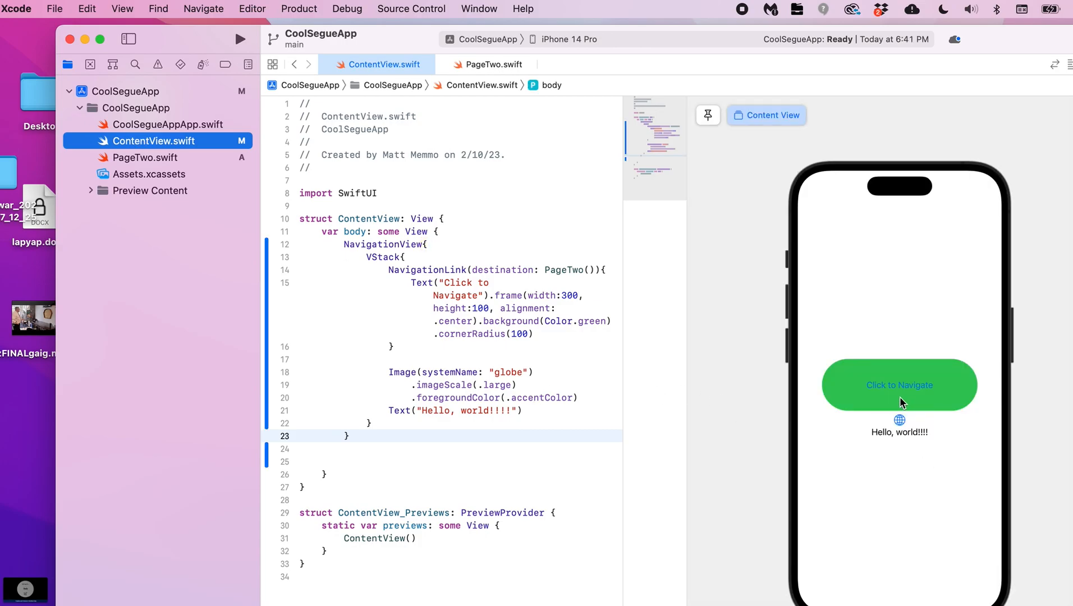
Test Click to Navigate and the default Back twice in the preview, then open PageTwo.swift
left_click(899, 385)
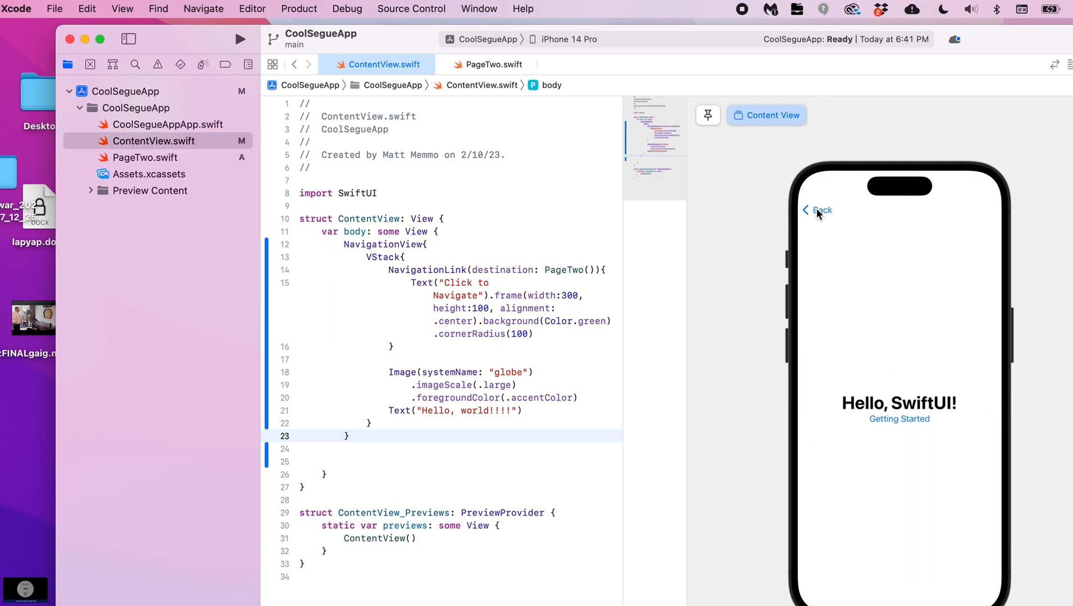
left_click(817, 210)
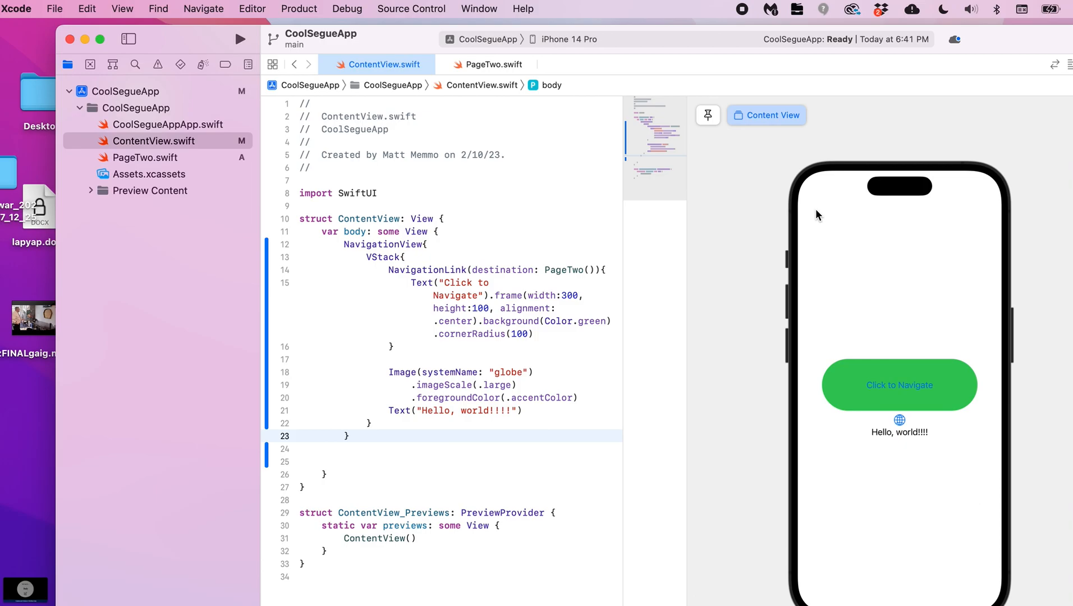
mouse_move(903, 310)
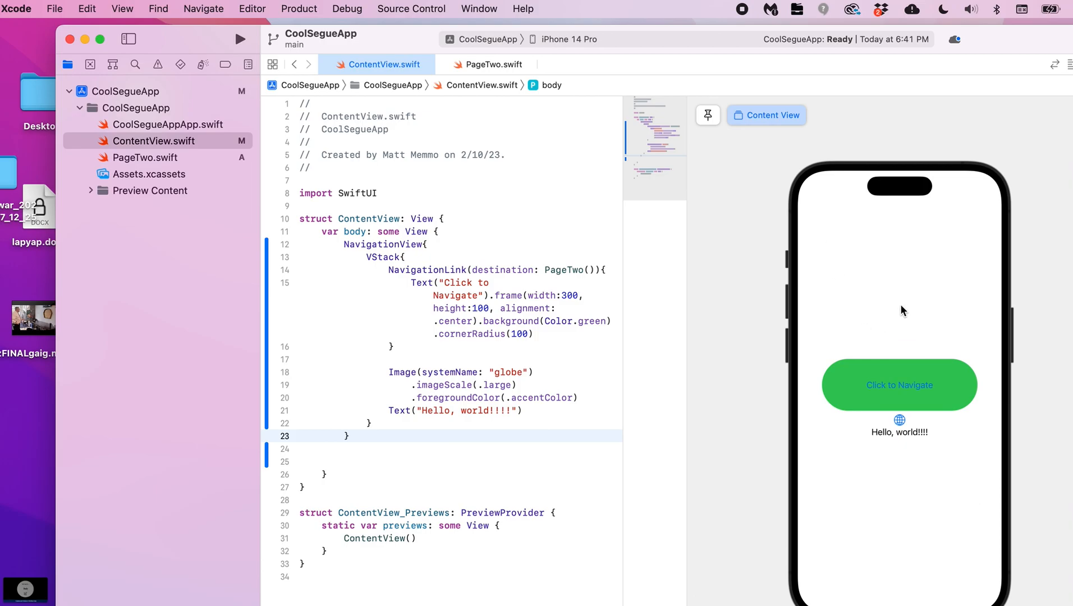
mouse_move(910, 394)
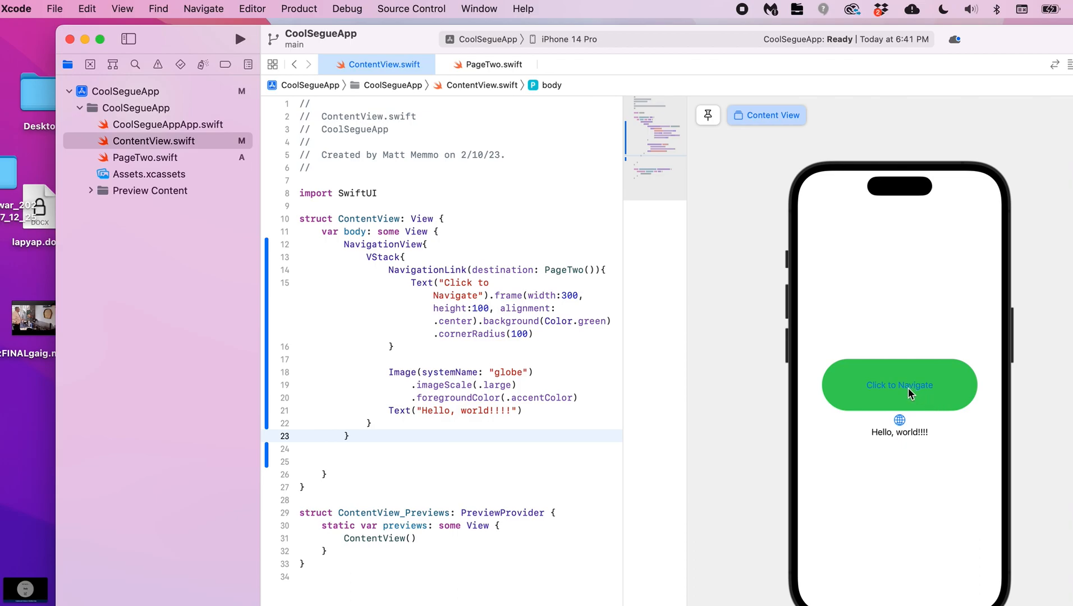
left_click(899, 385)
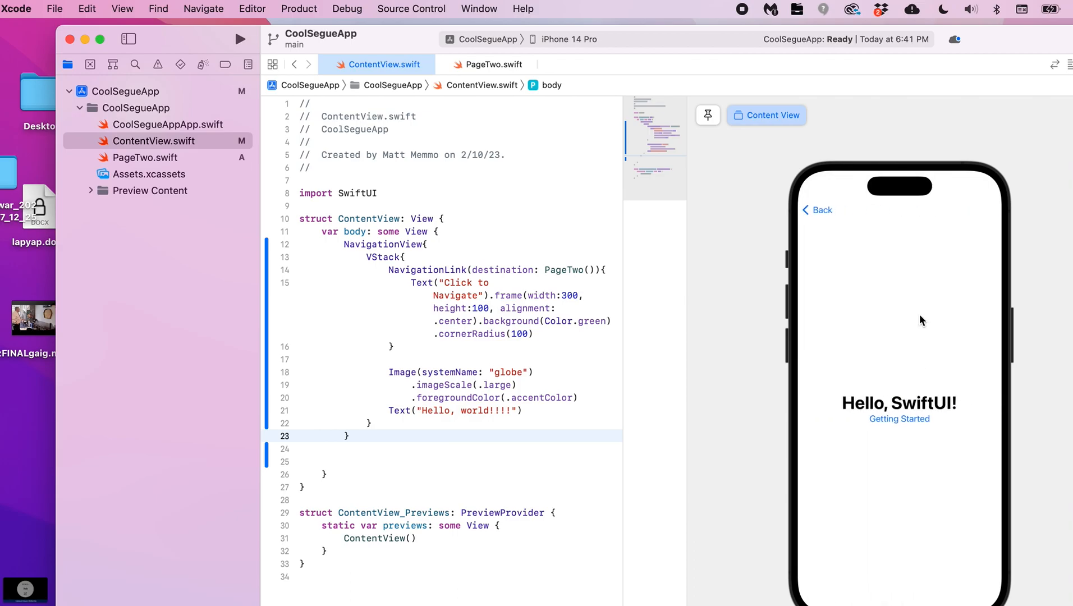
mouse_move(826, 212)
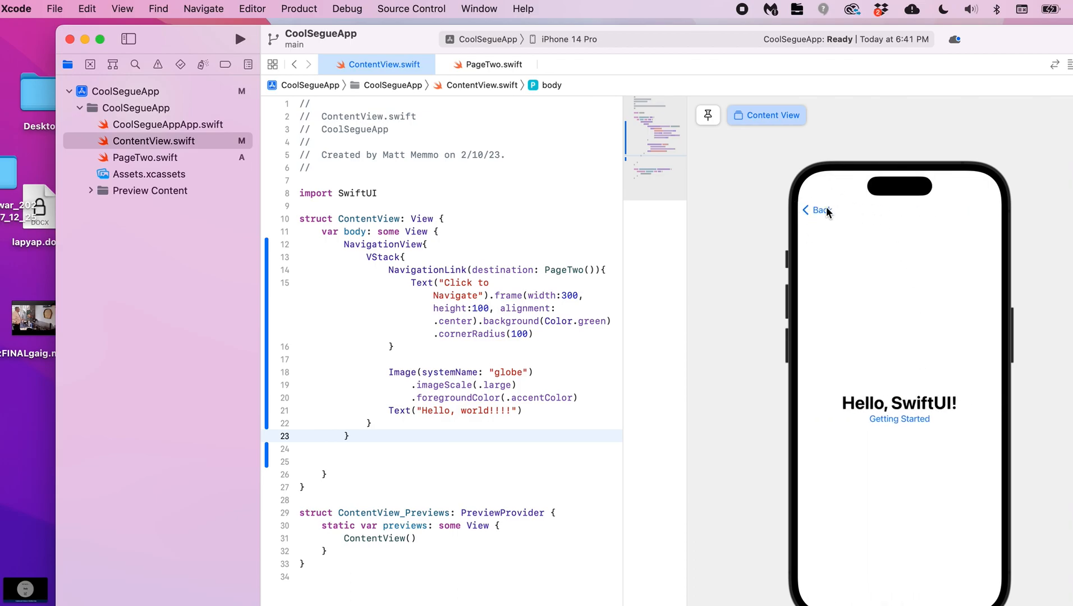
left_click(818, 210)
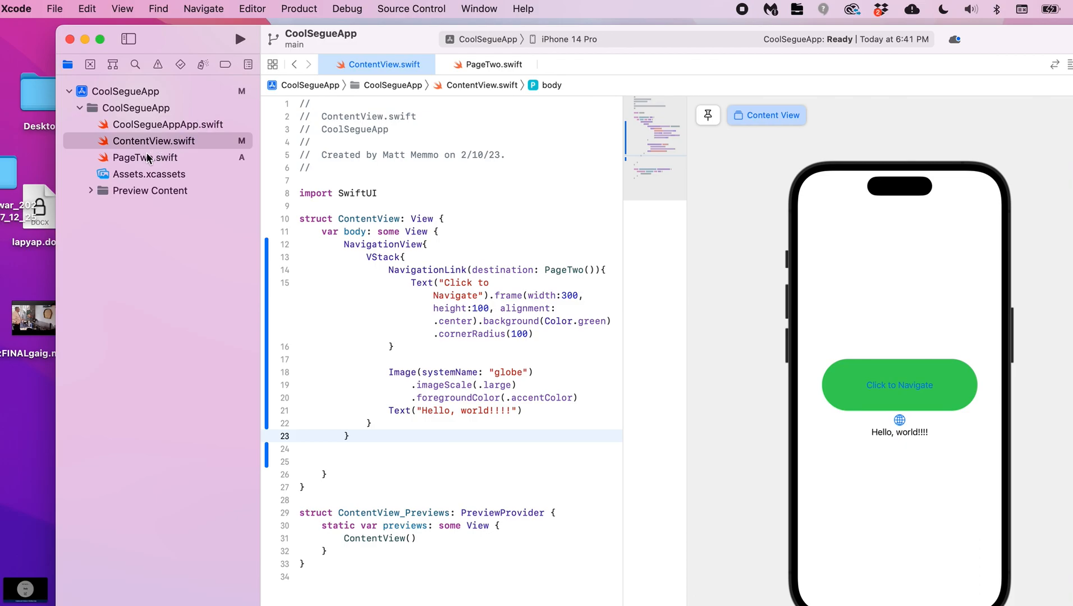
left_click(144, 157)
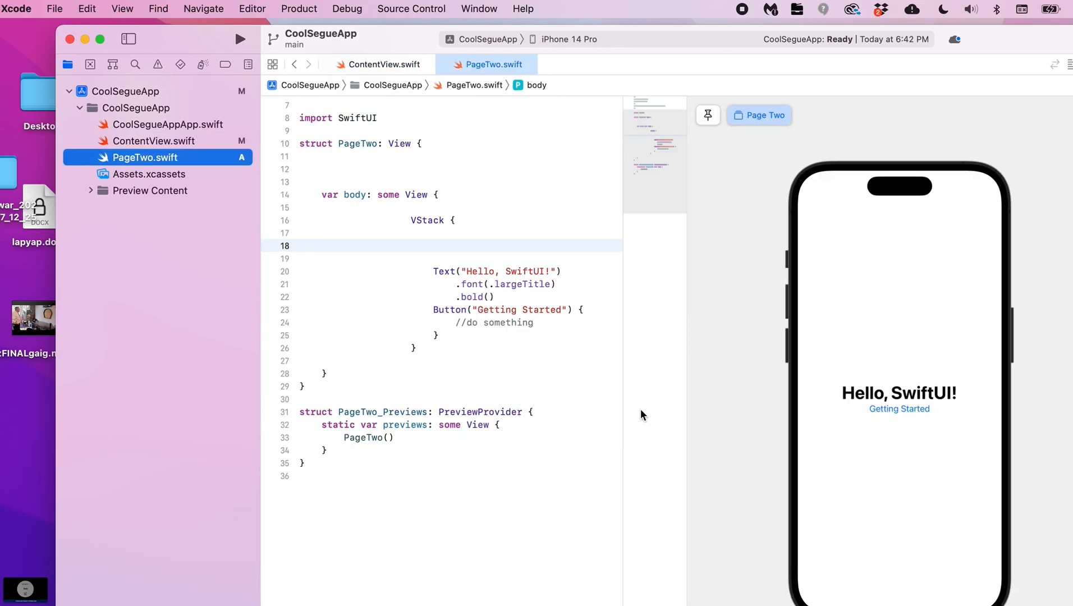
mouse_move(813, 214)
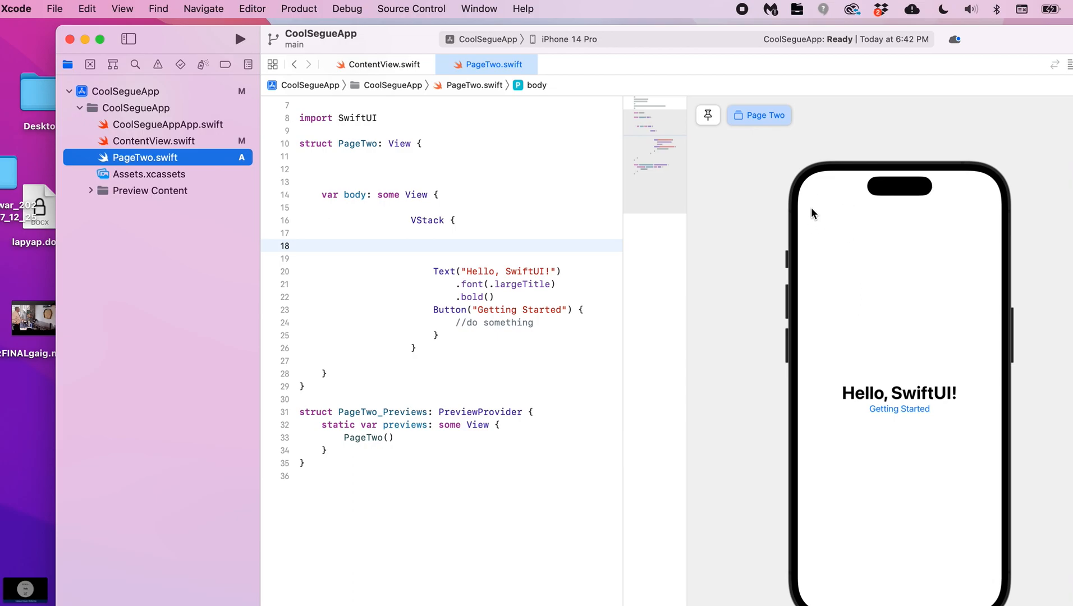
mouse_move(589, 366)
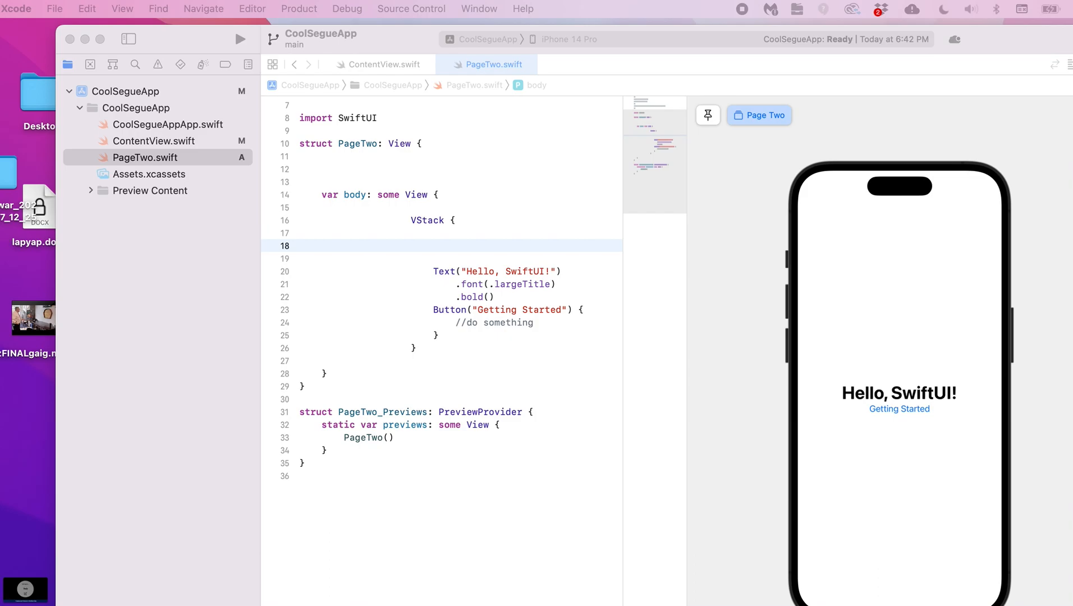
mouse_move(462, 181)
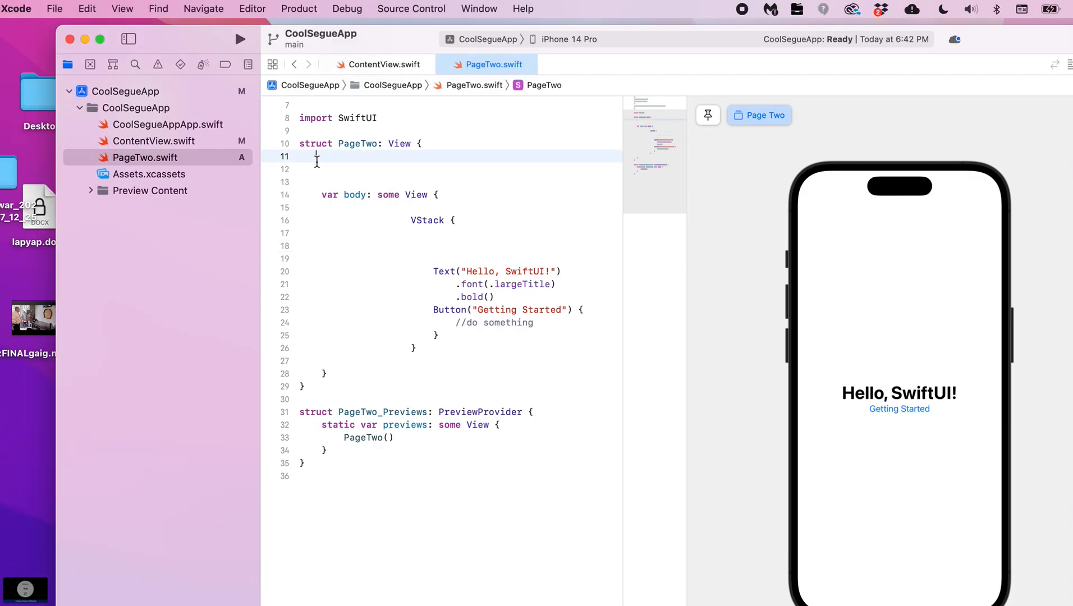
type("@Environment(\\.presentationMode) private var presentationMode: Binding<PresentationMode>")
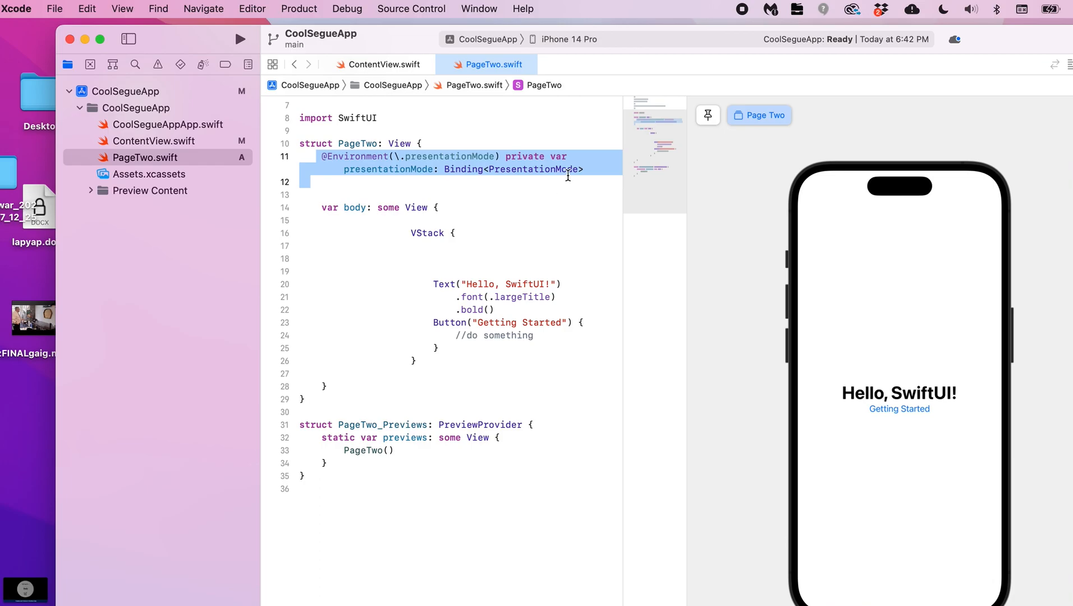
mouse_move(392, 170)
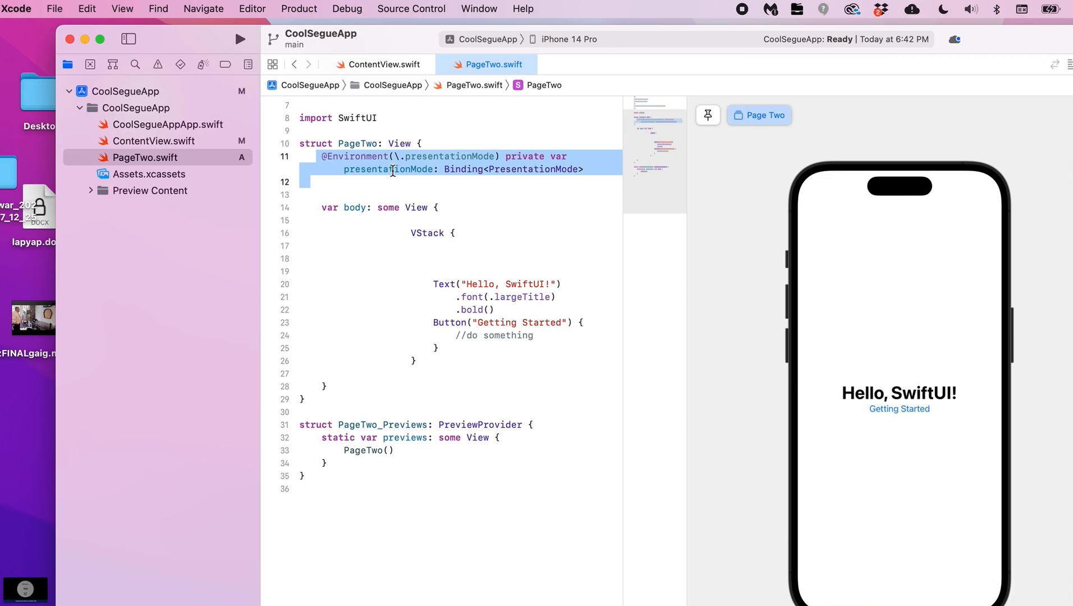
left_click(433, 144)
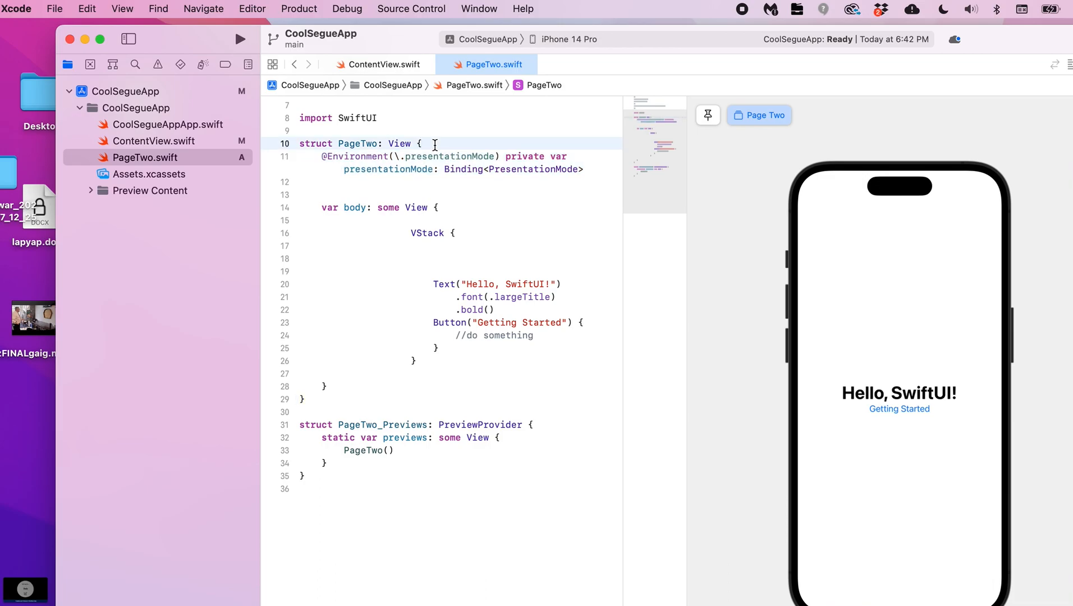
key("return")
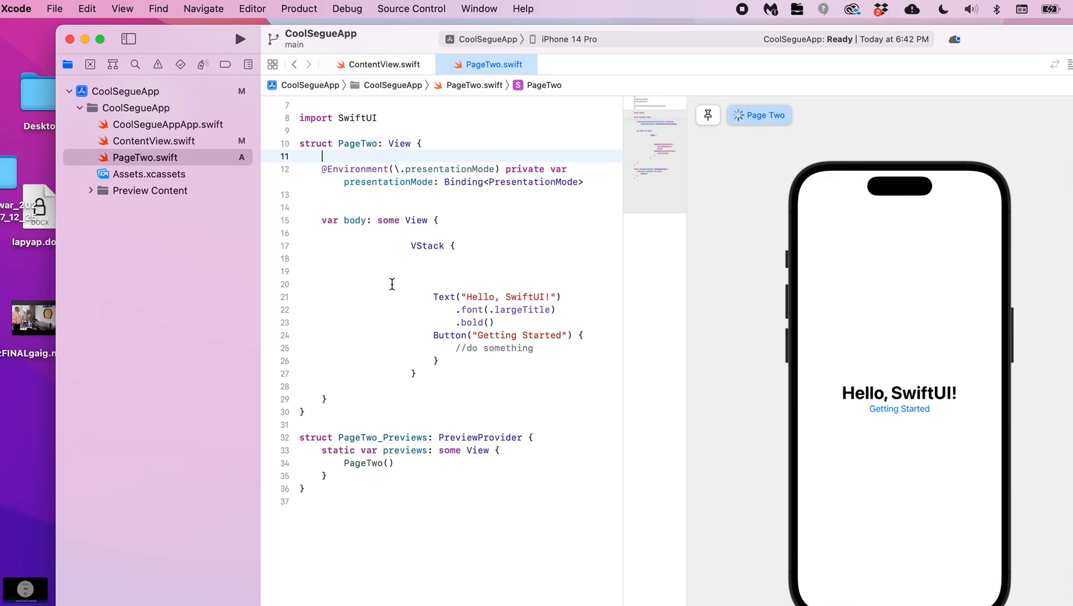
mouse_move(464, 254)
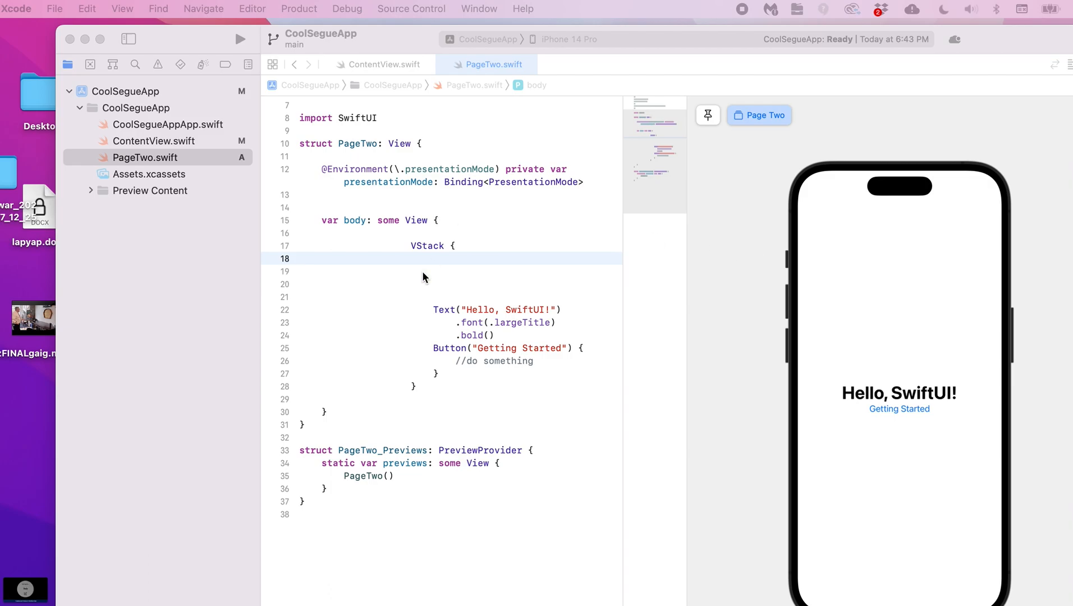
left_click(313, 258)
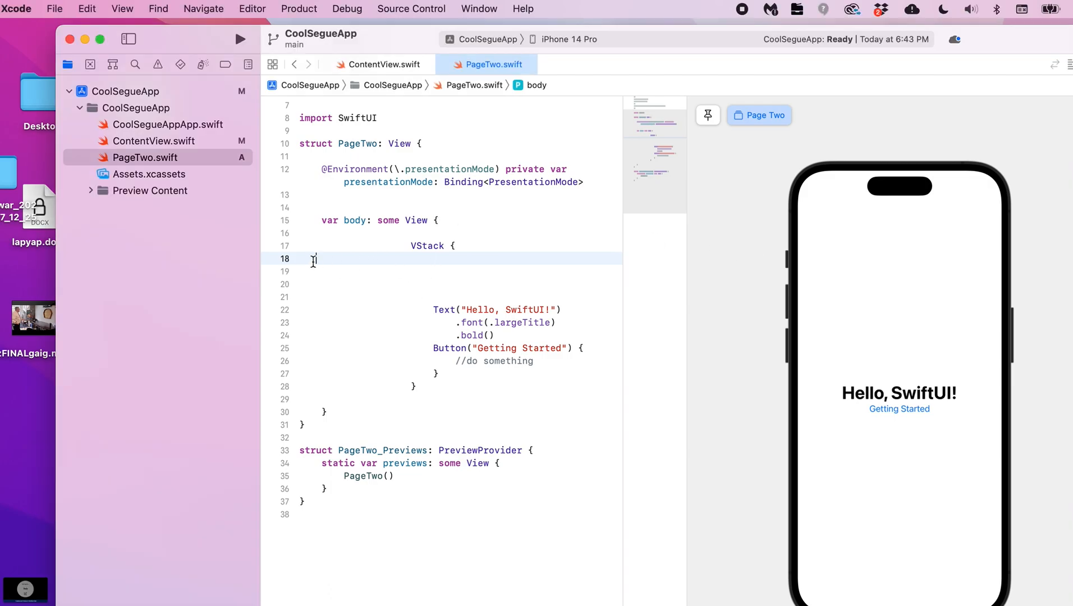
type("//back navigation")
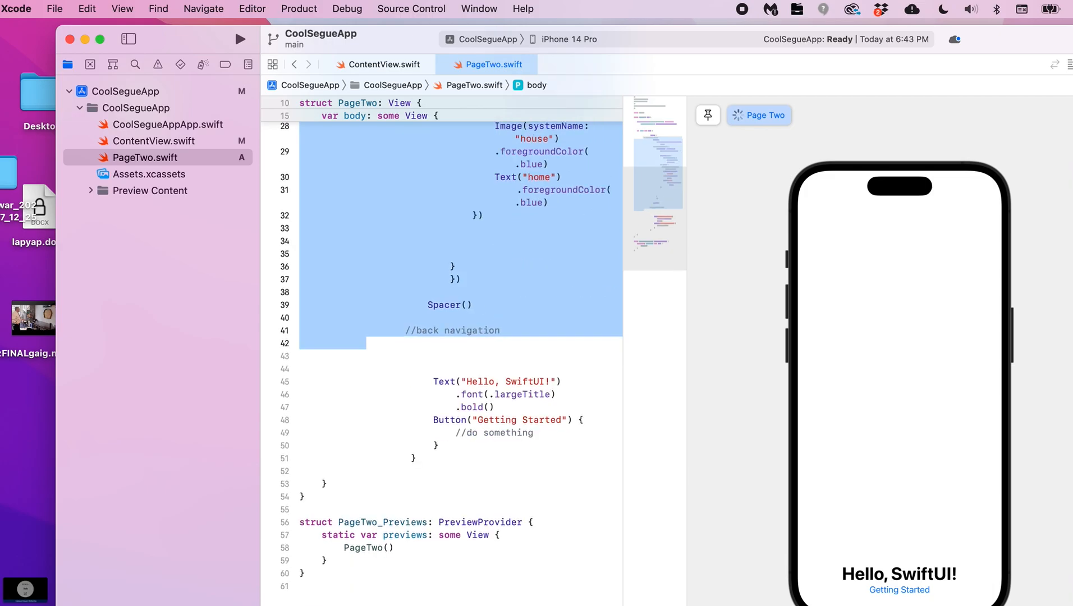
scroll("up", 3)
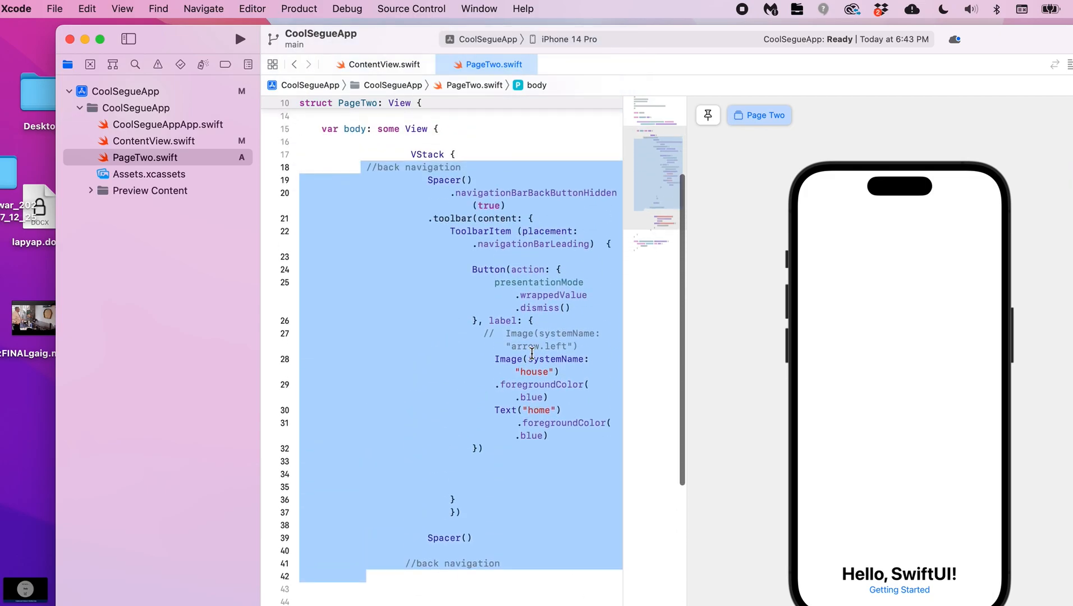
scroll("up", 3)
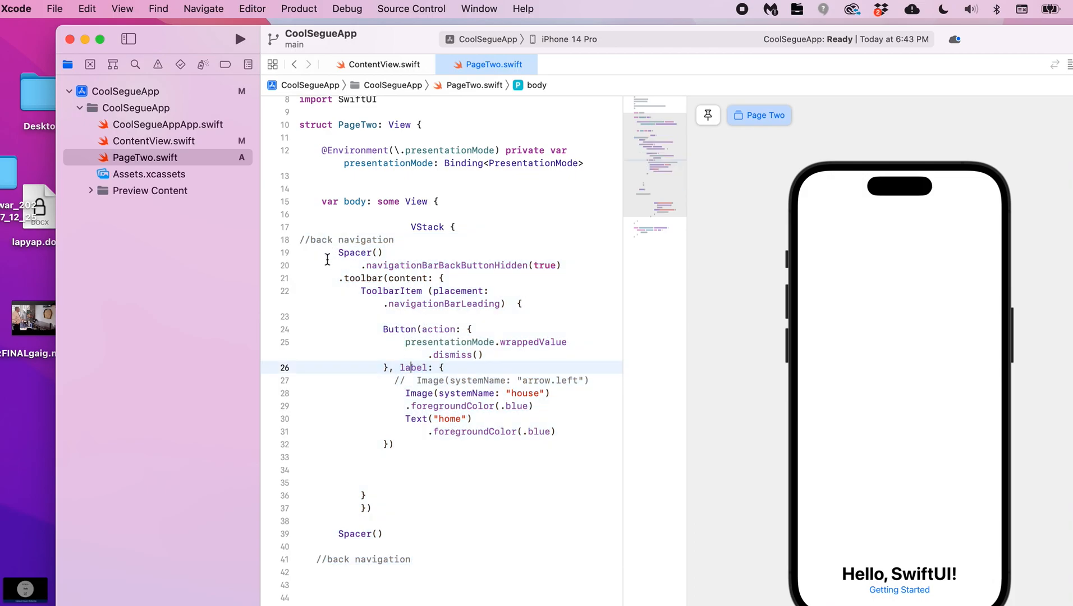
double_click(354, 253)
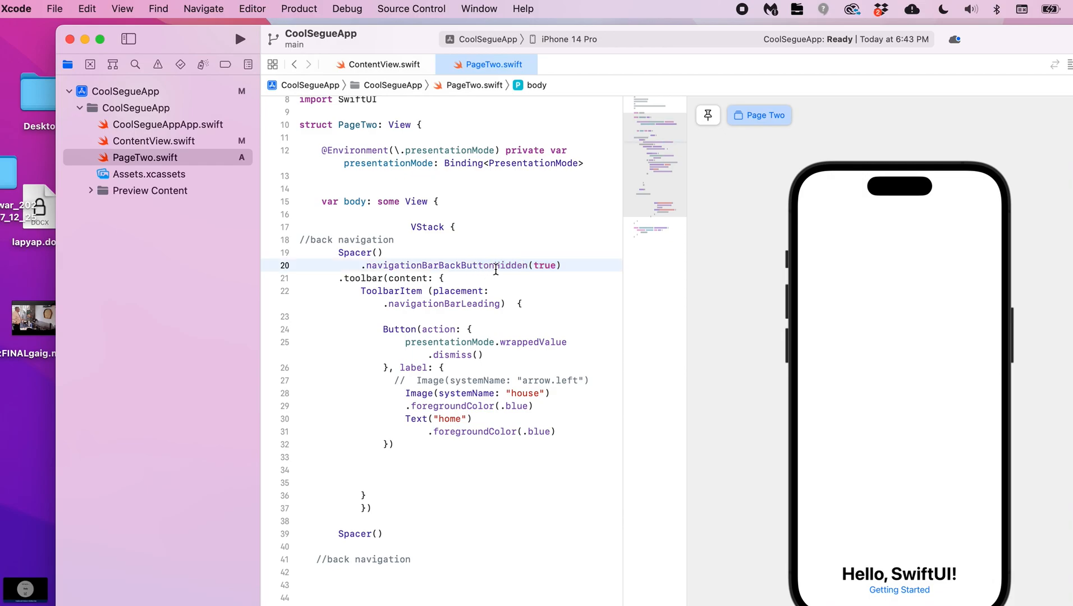
double_click(545, 266)
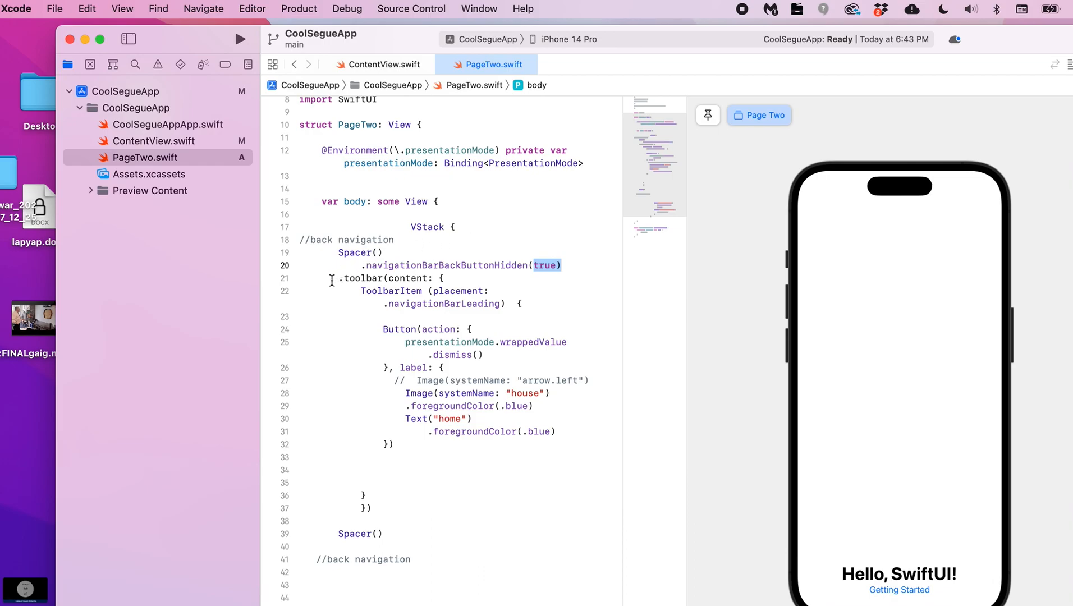
double_click(390, 290)
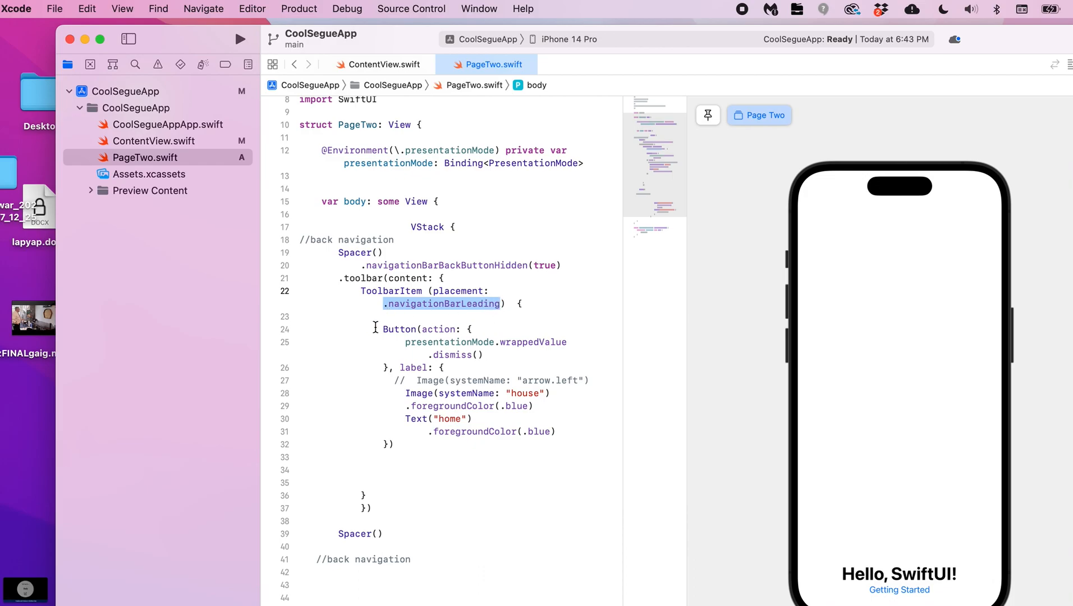
double_click(415, 329)
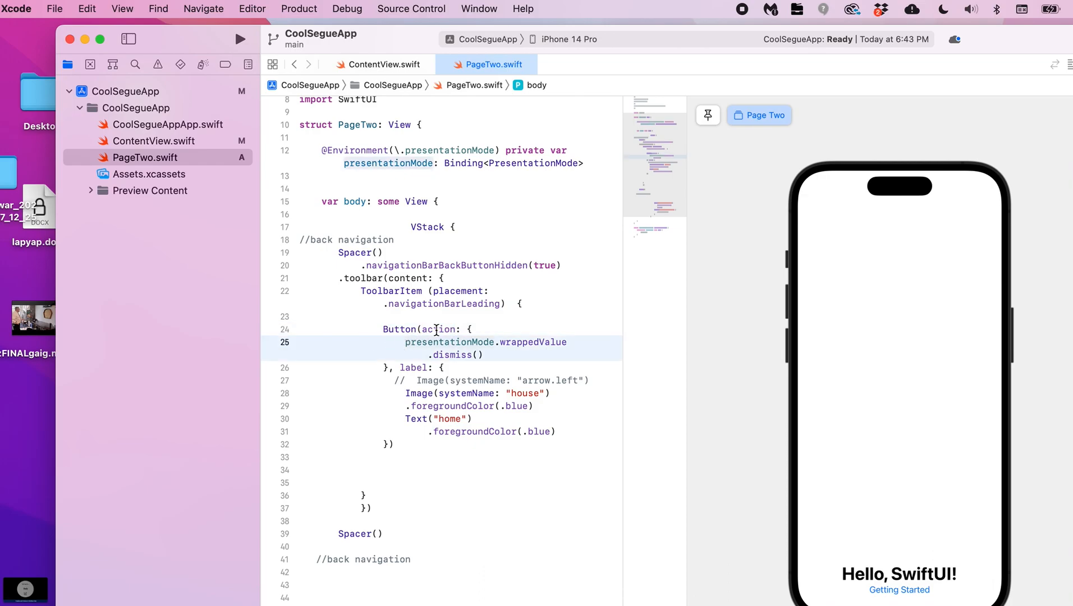
double_click(450, 341)
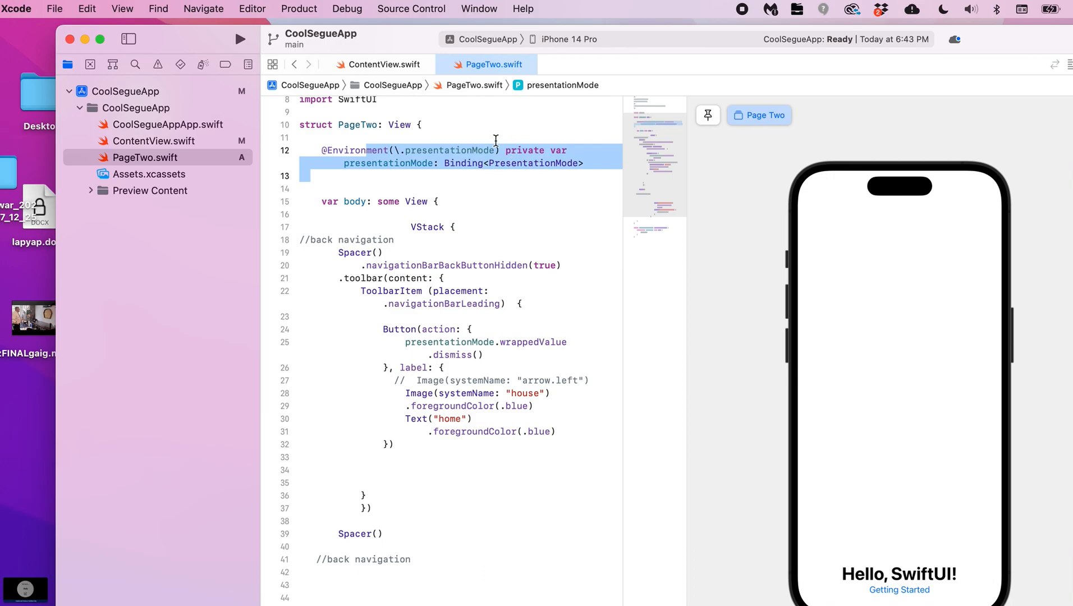
left_click(585, 163)
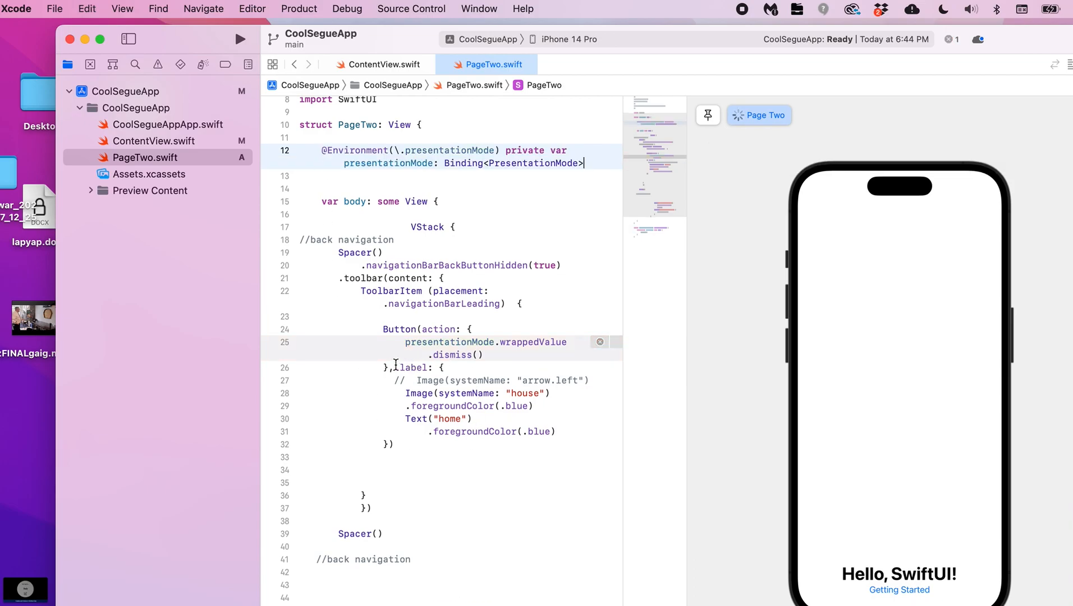
left_click(420, 380)
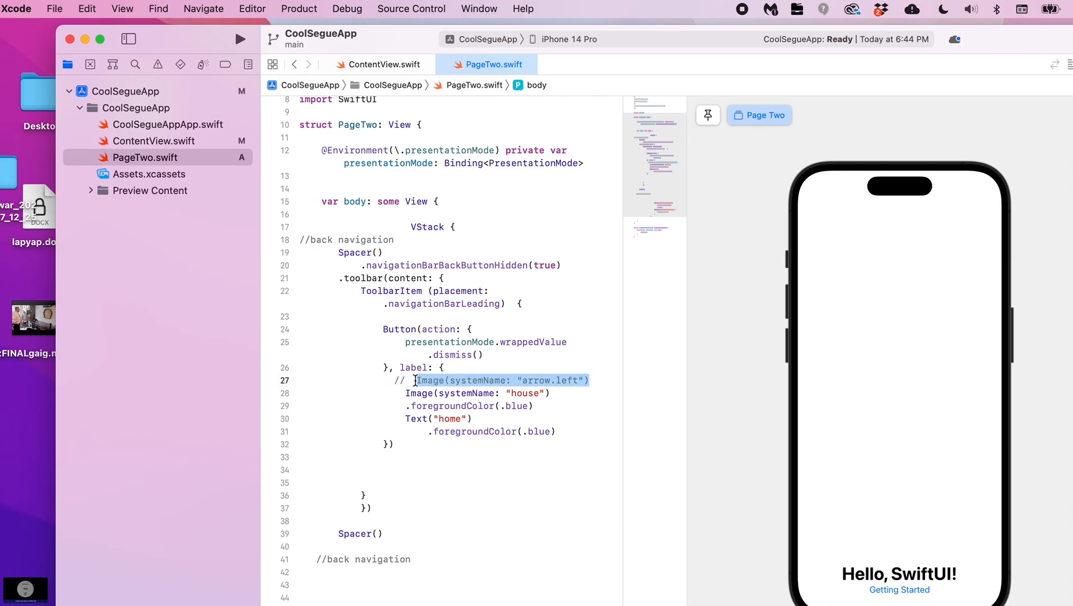
left_click(393, 392)
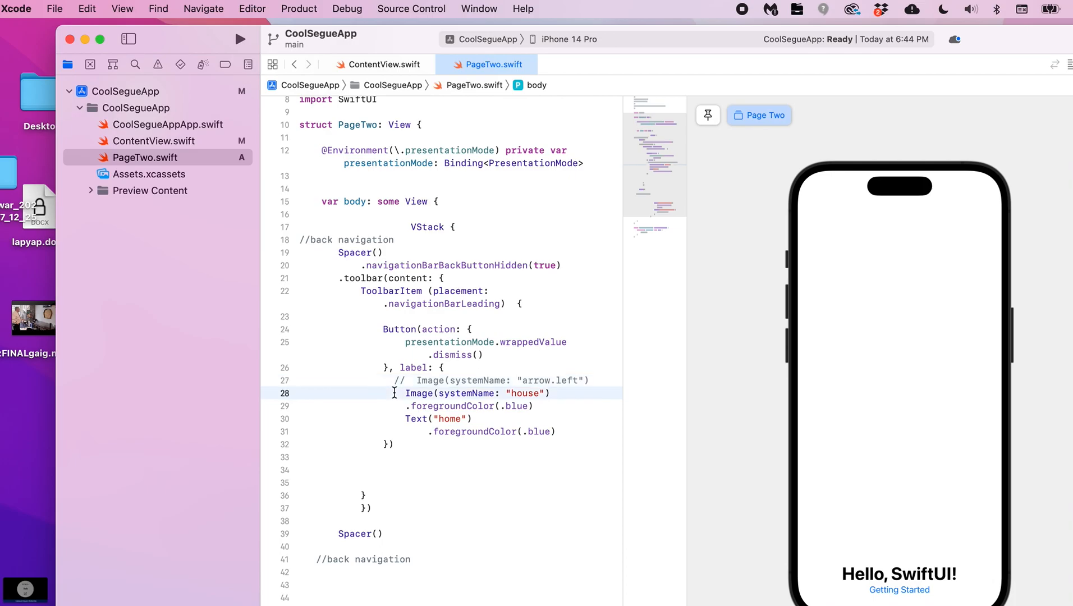
double_click(472, 393)
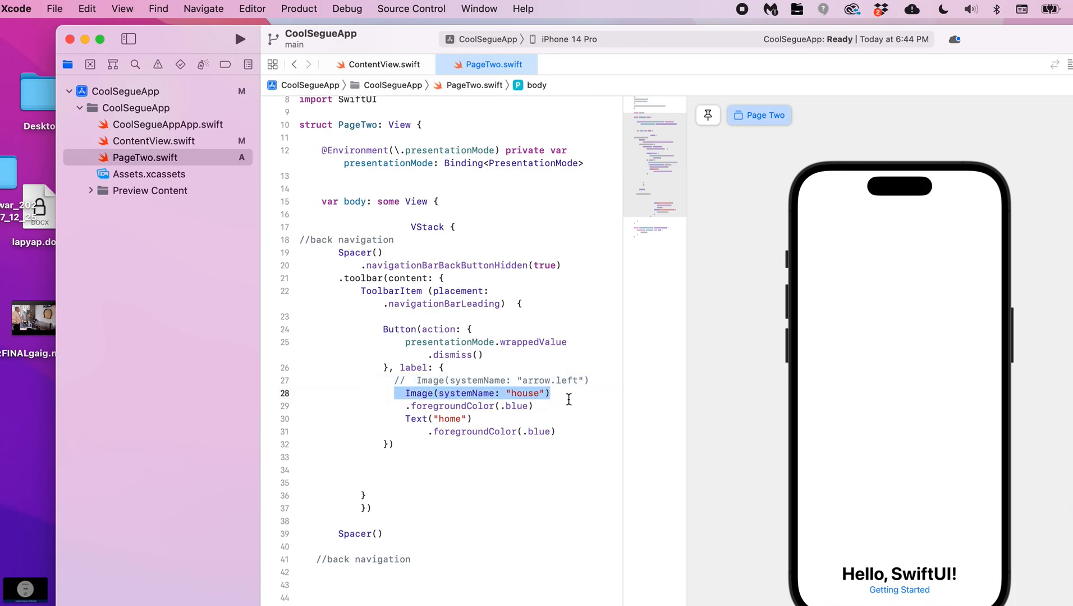
mouse_move(512, 417)
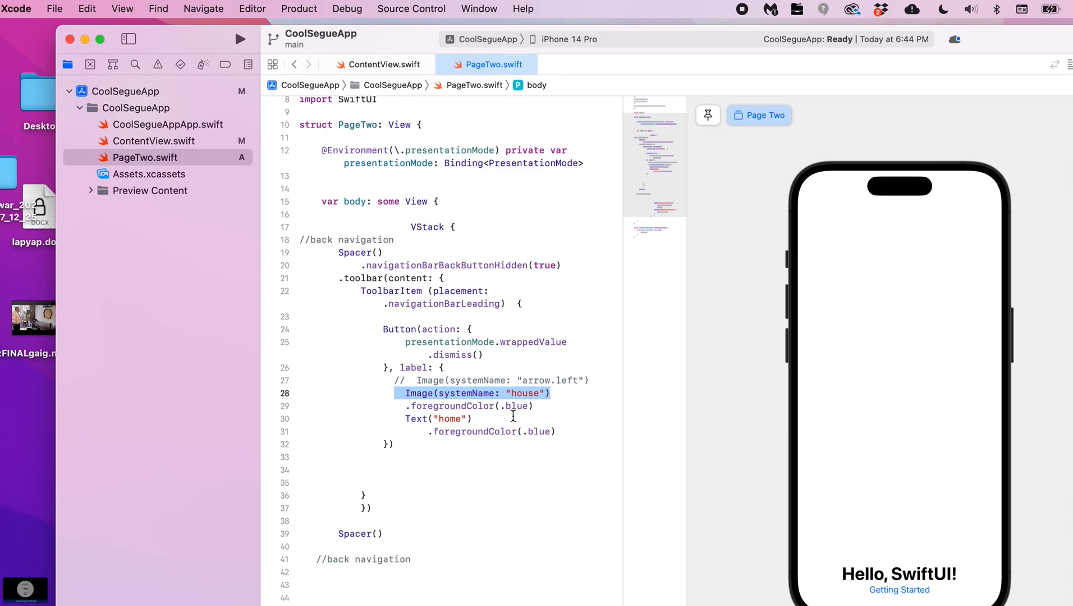
left_click(553, 393)
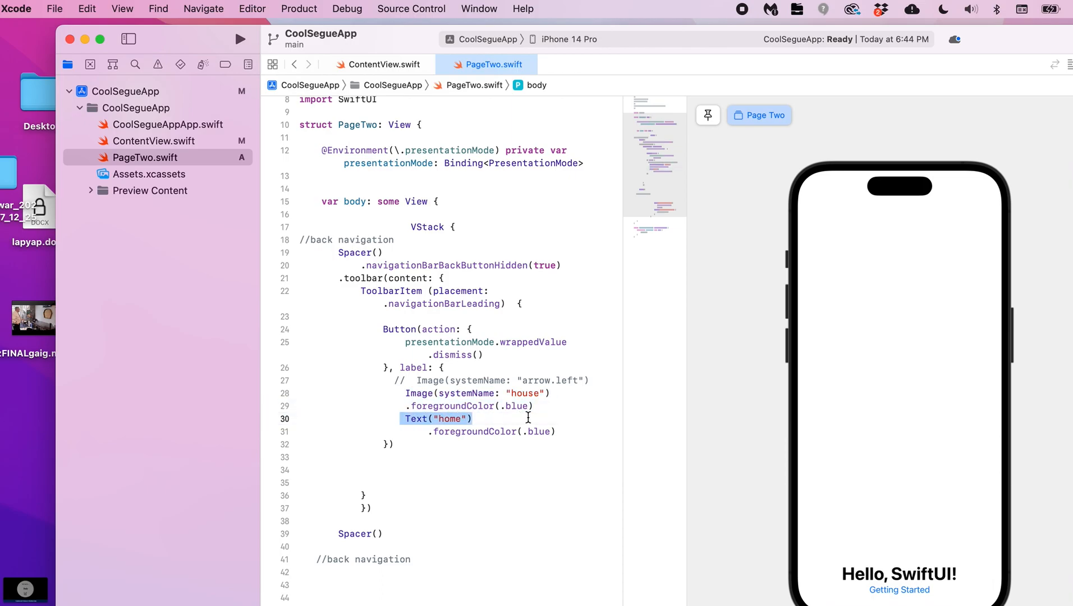
left_click(571, 445)
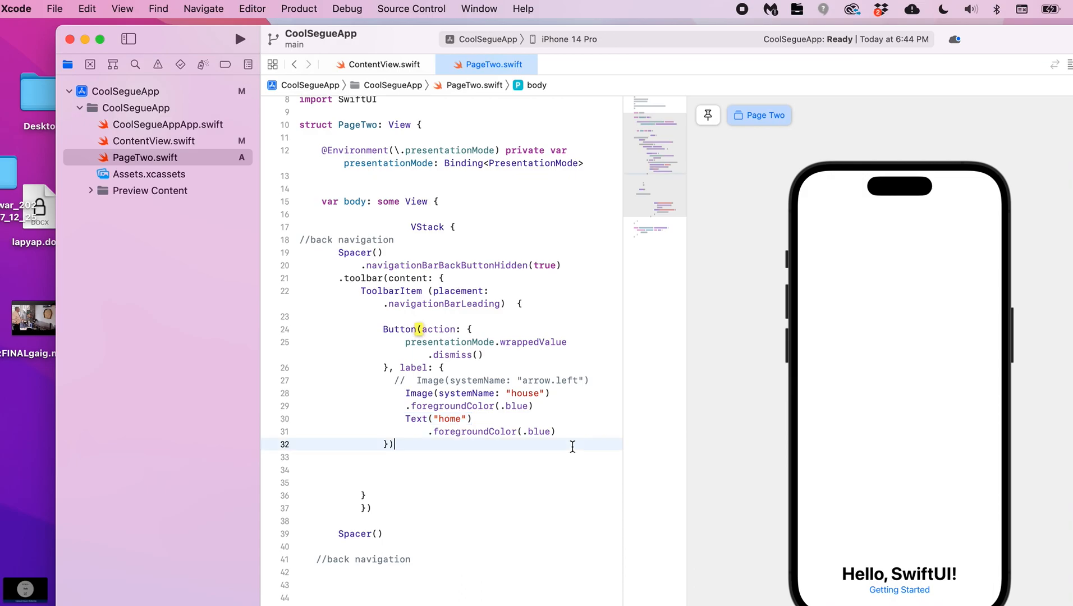
mouse_move(428, 432)
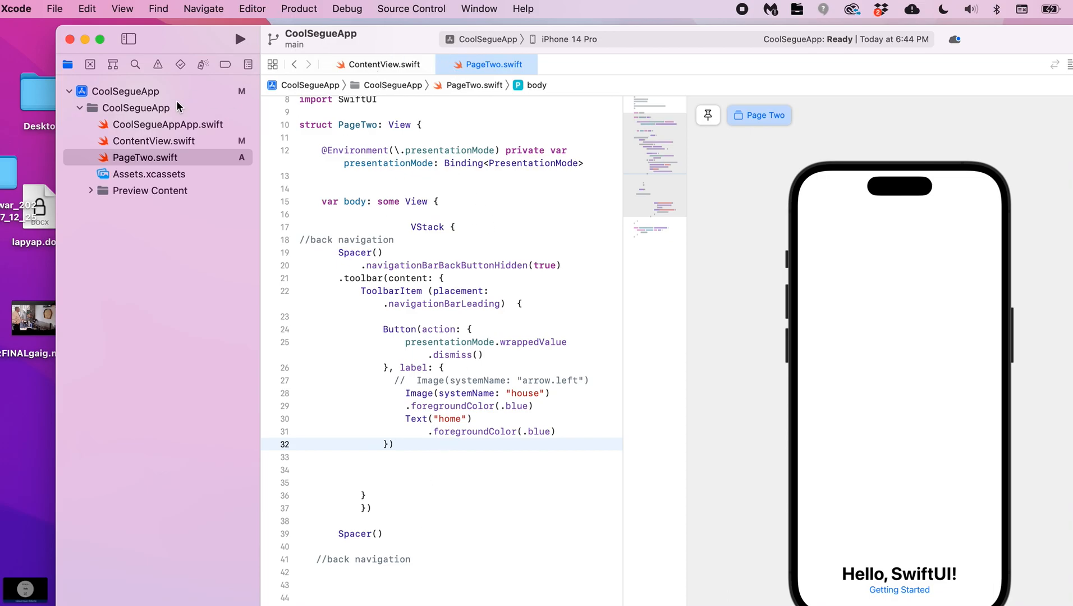
In ContentView's preview, navigate to Page Two, return with the house home button, and navigate again
left_click(153, 141)
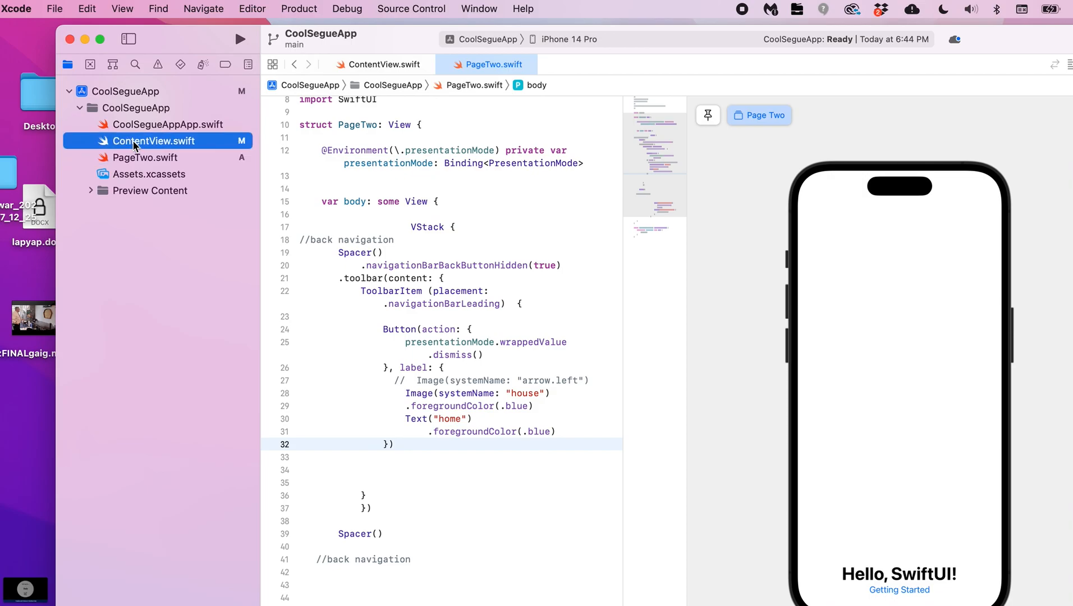
left_click(386, 63)
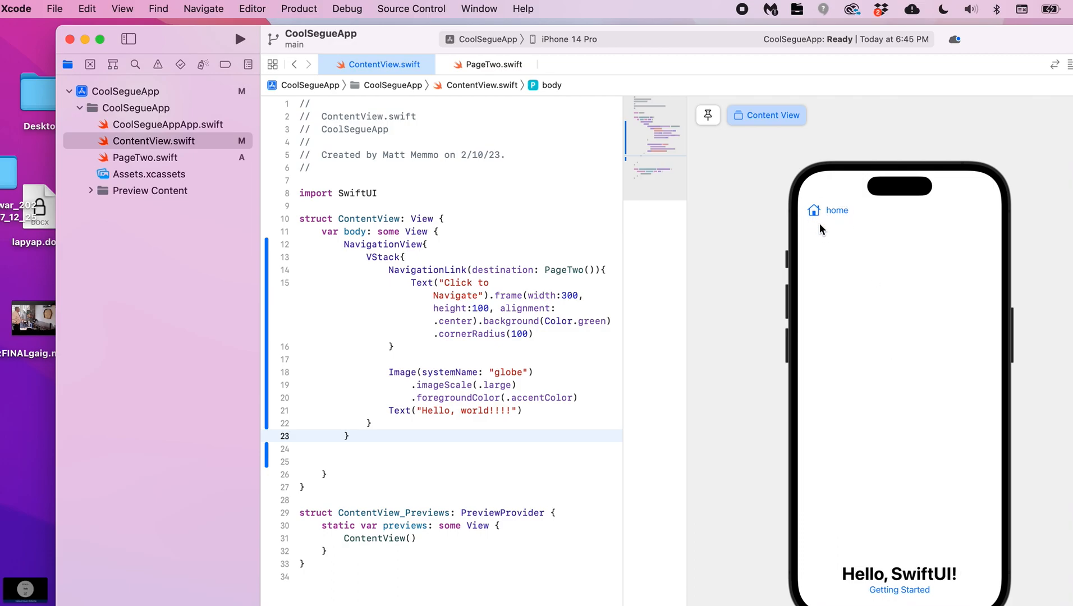
mouse_move(833, 306)
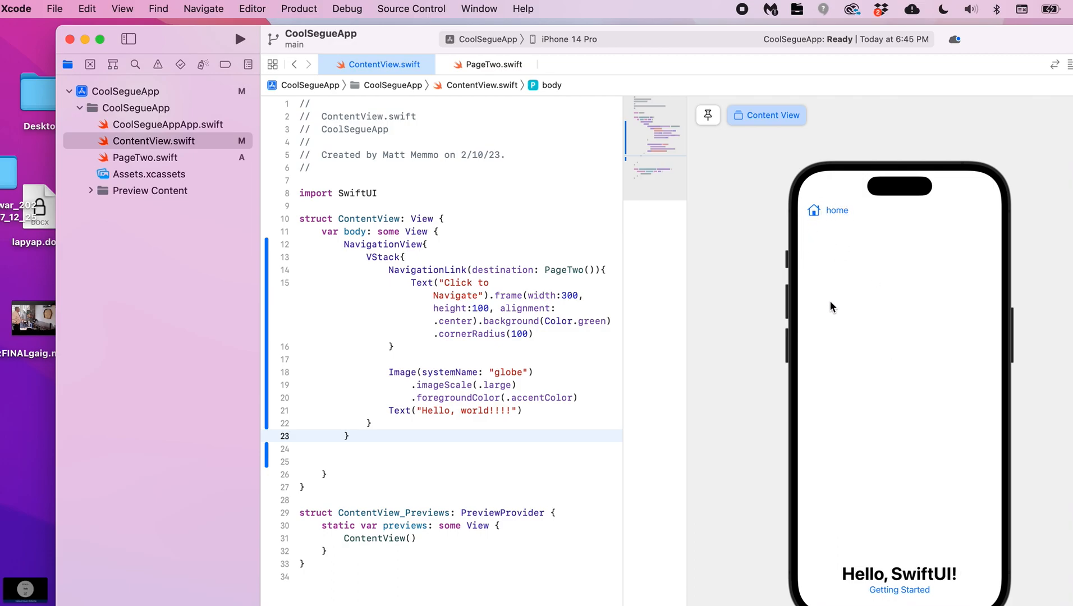
mouse_move(839, 219)
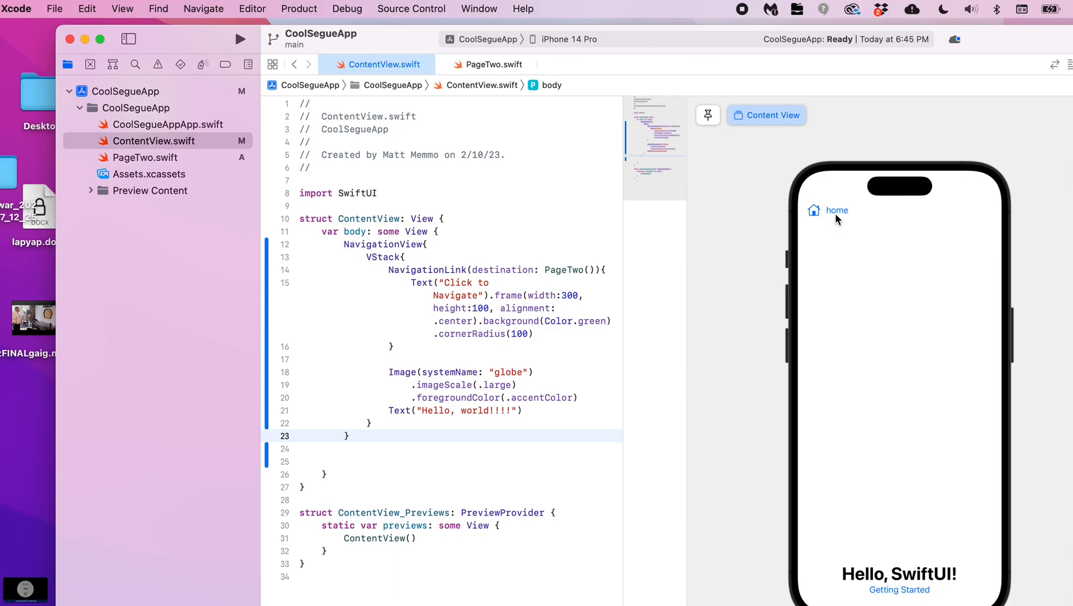
left_click(828, 210)
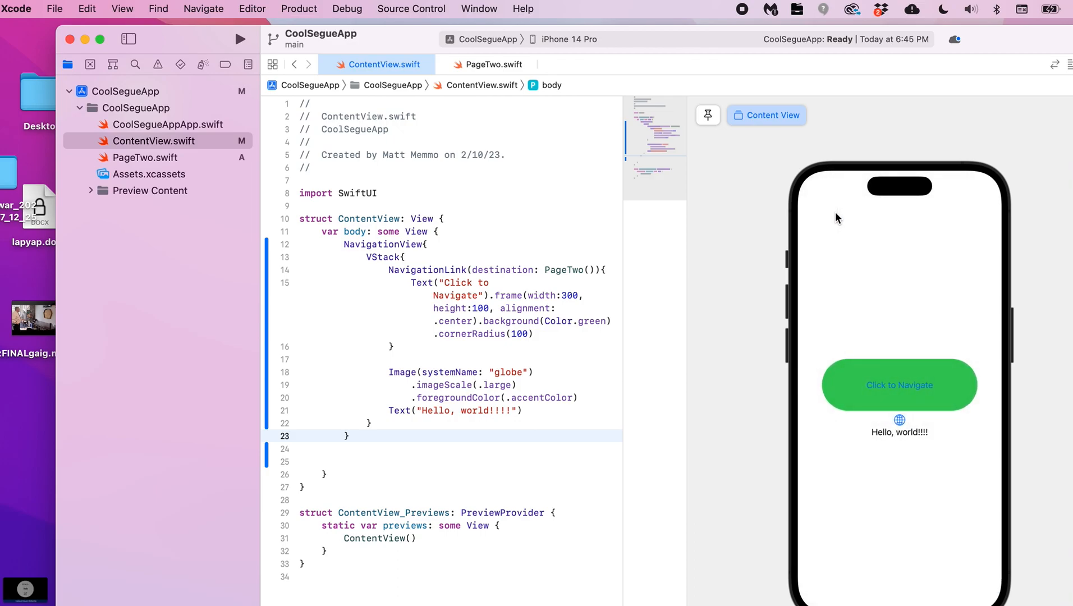
left_click(899, 384)
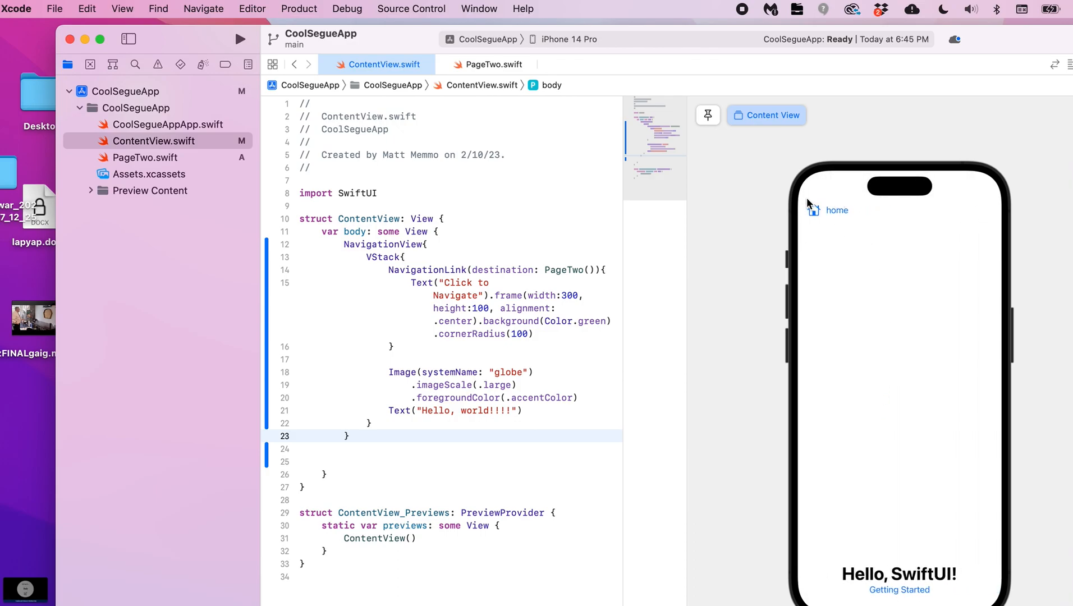
mouse_move(824, 221)
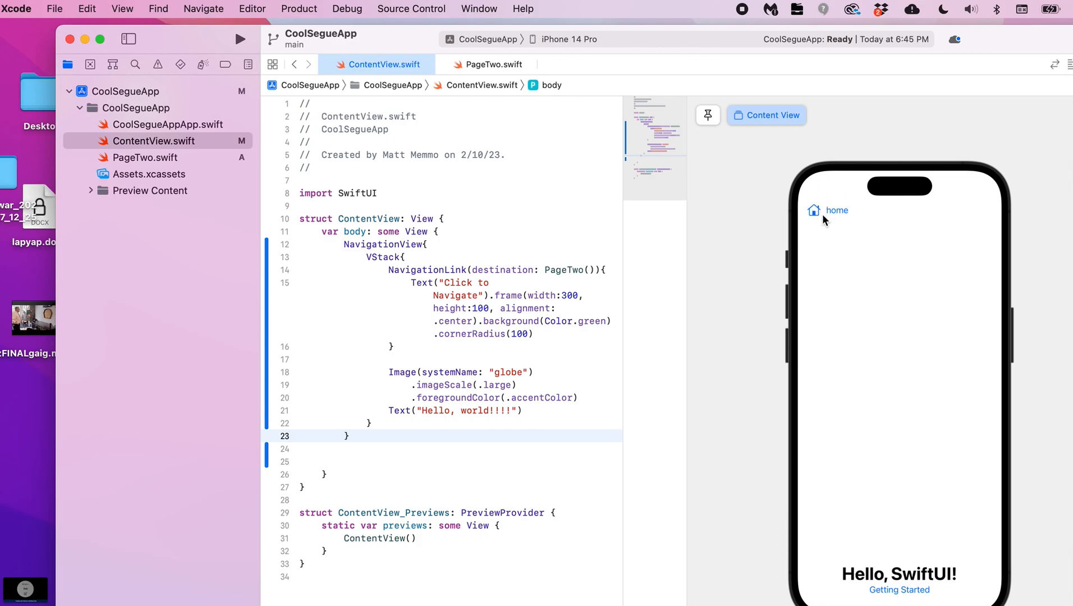
mouse_move(631, 384)
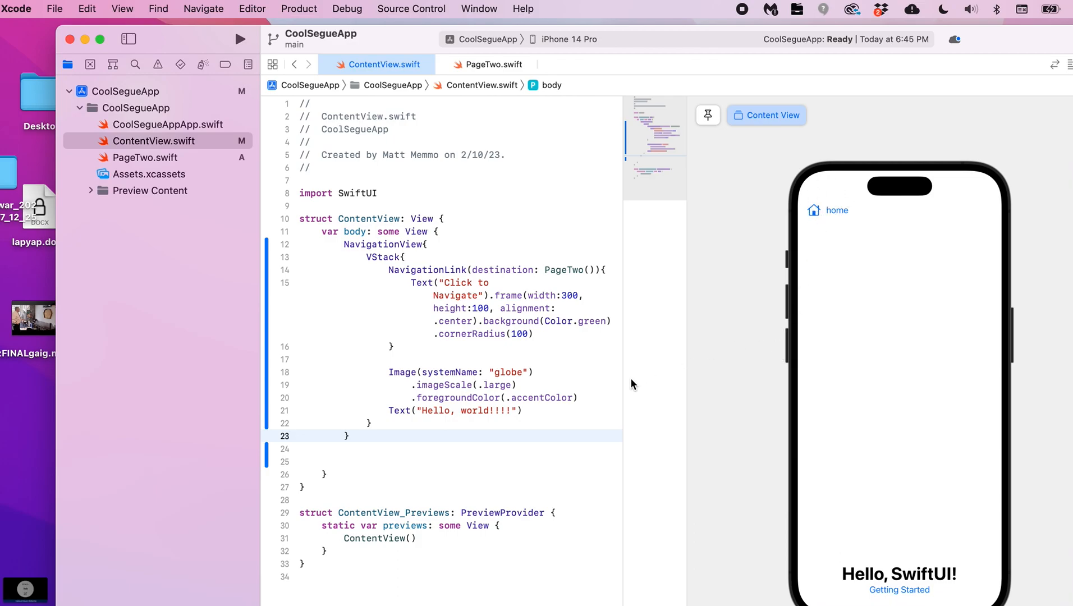
mouse_move(459, 504)
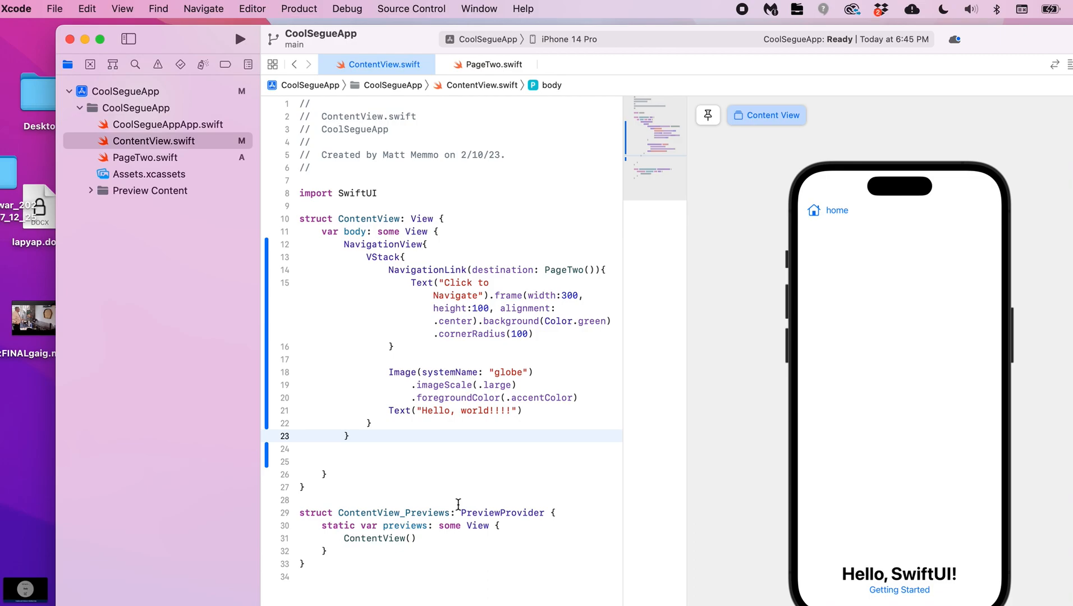